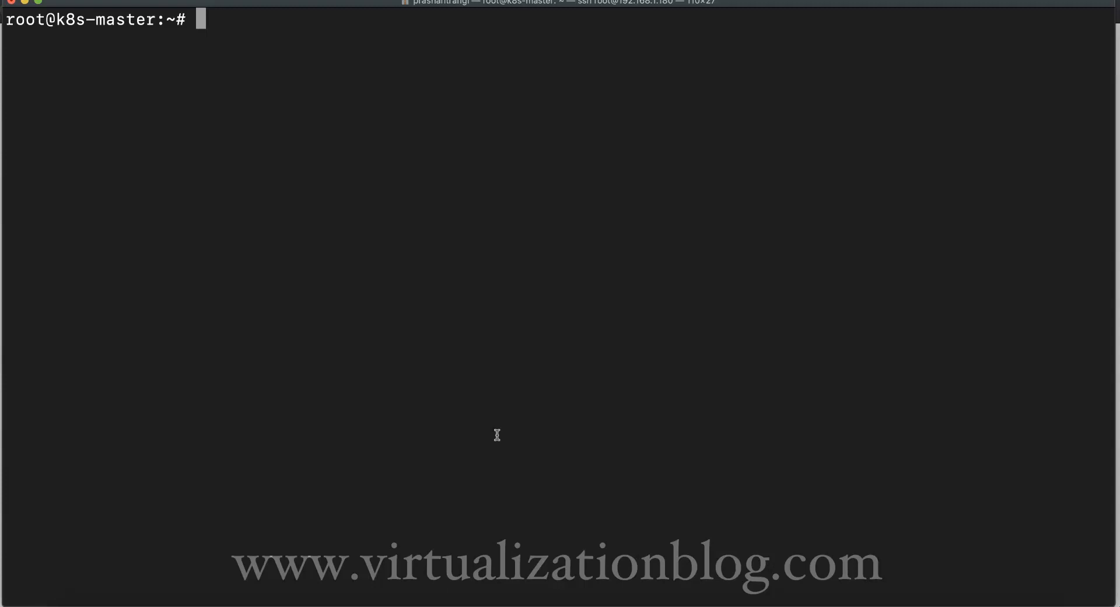
# - Check the cluster nodes and contexts, and select the air-gap-02 context name
pyautogui.write('kubectl get nodes')
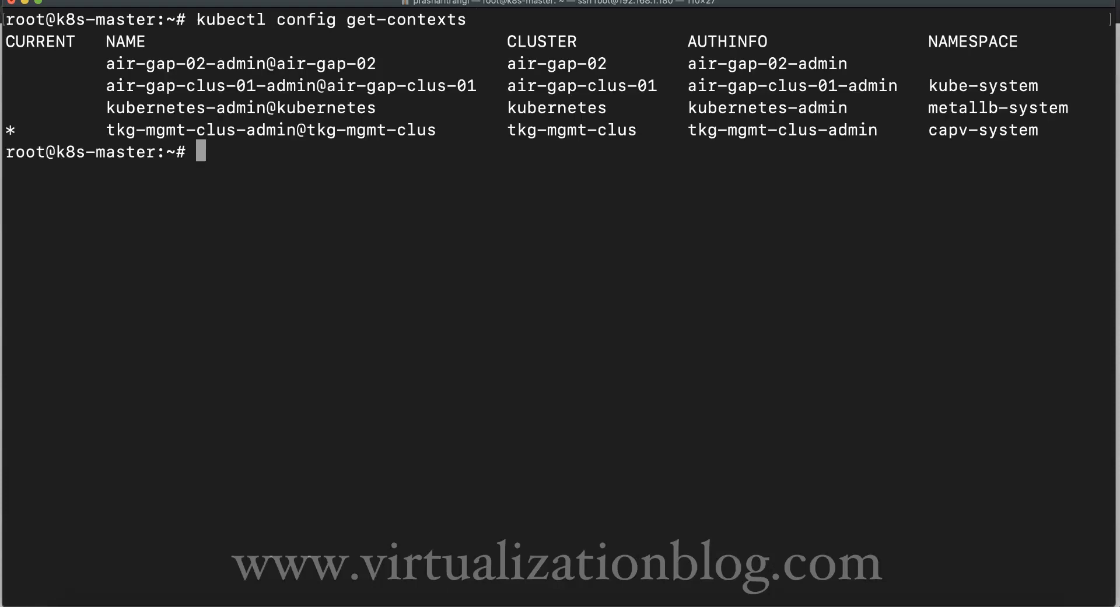
pyautogui.write('kubectl get nodes')
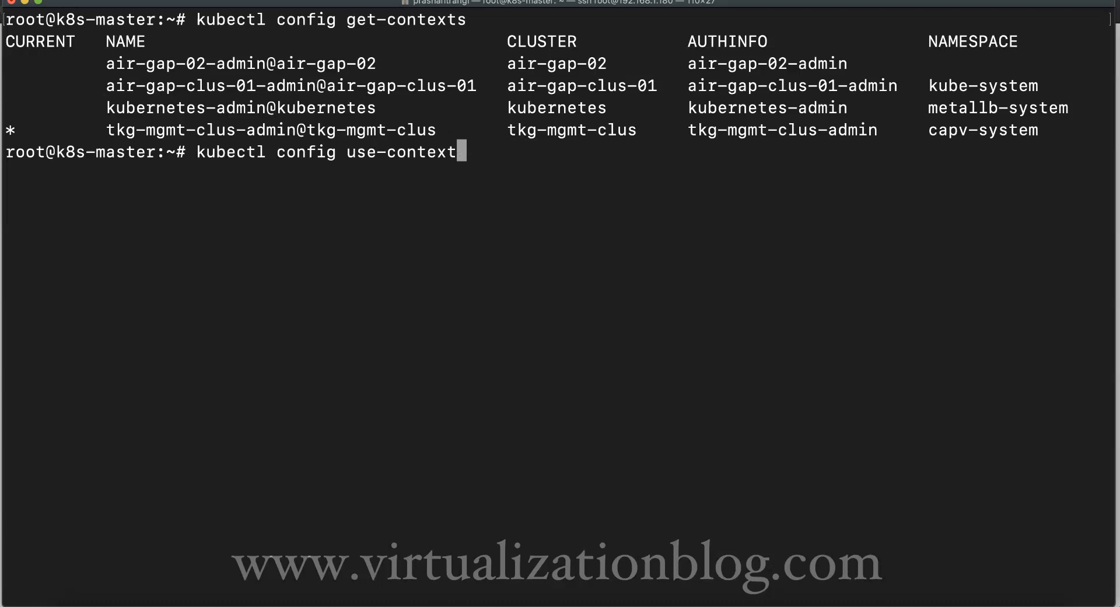
pyautogui.doubleClick(189, 63)
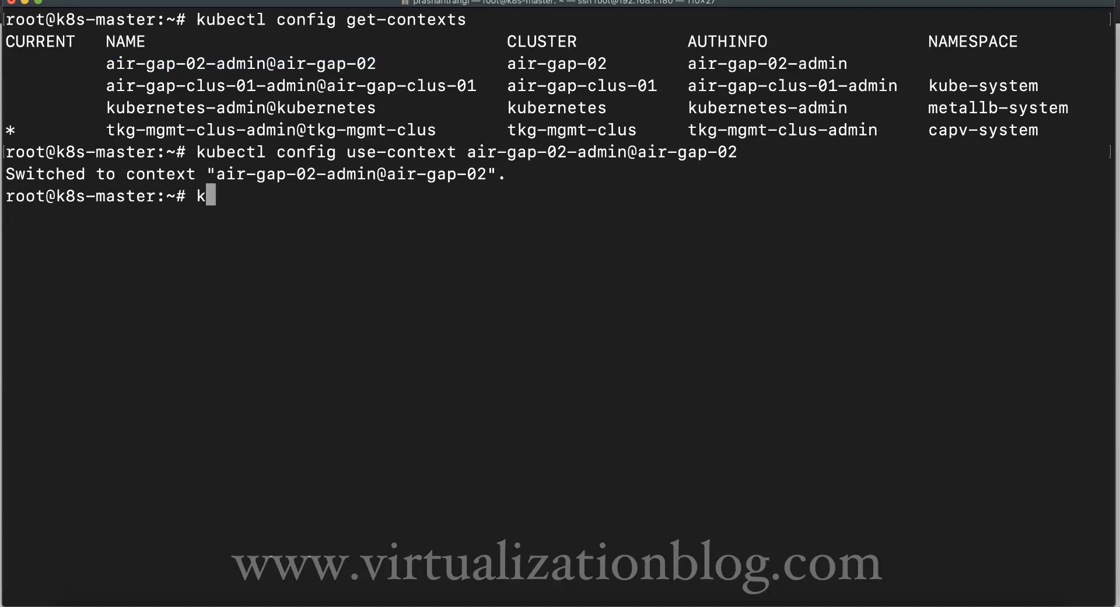
# - Use the air-gap-02-admin@air-gap-02 context, list all pods, then switch back with kubectx -
pyautogui.write('ubectl get no')
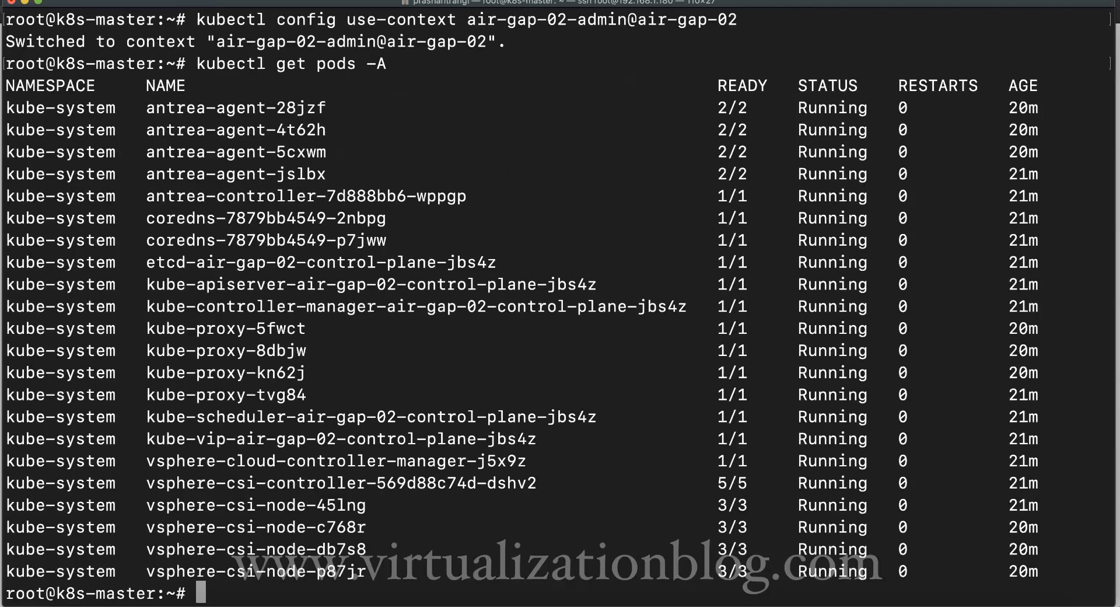
pyautogui.write('kubectx')
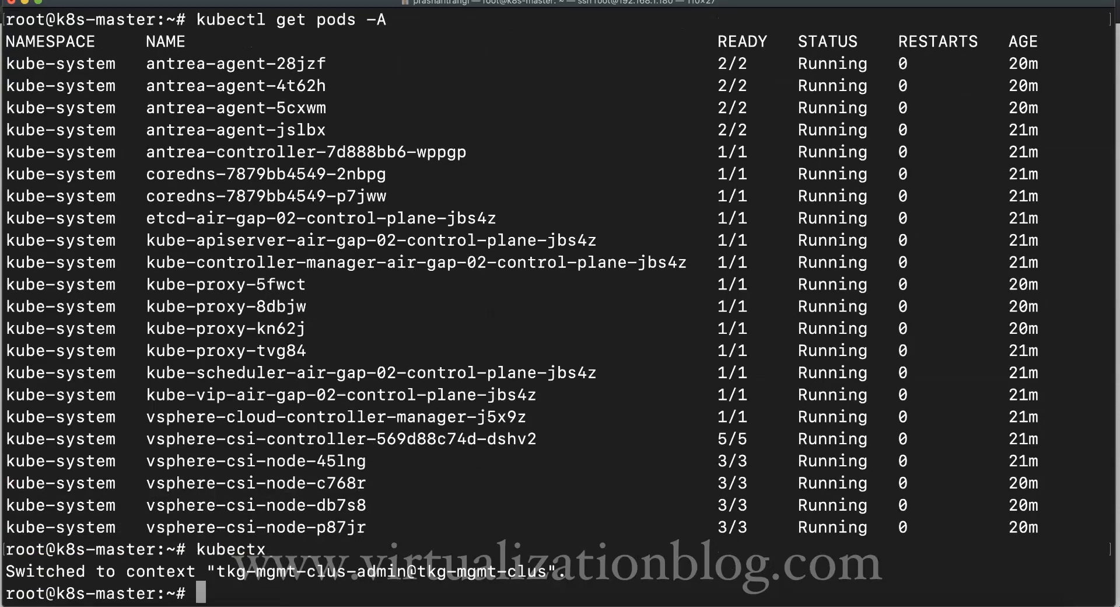
pyautogui.write('kubectl get ndoes')
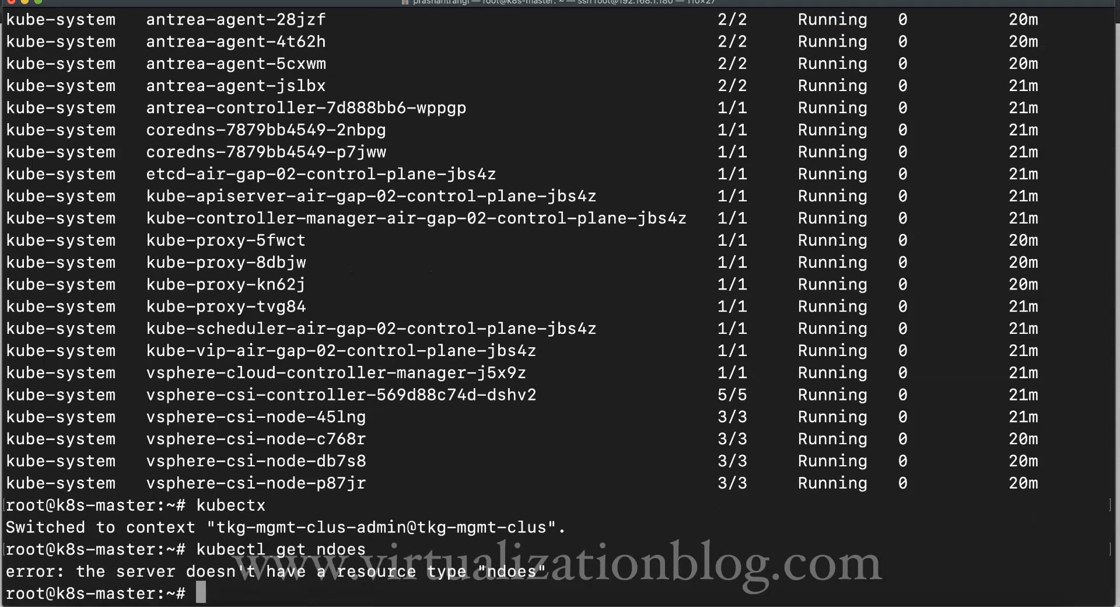
pyautogui.write('kubectl get nodes')
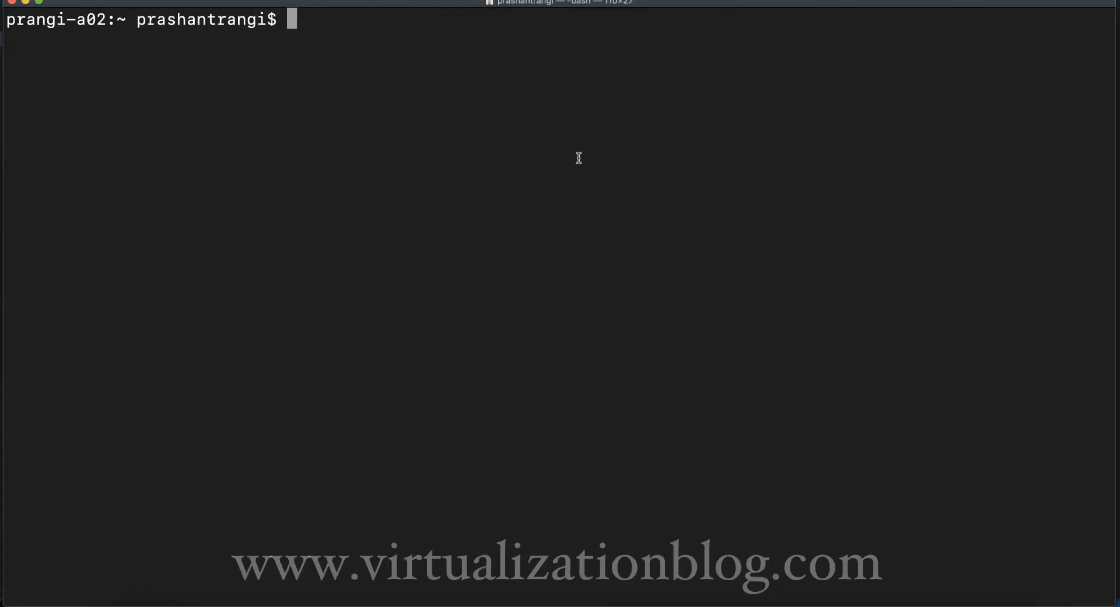
pyautogui.write('s')
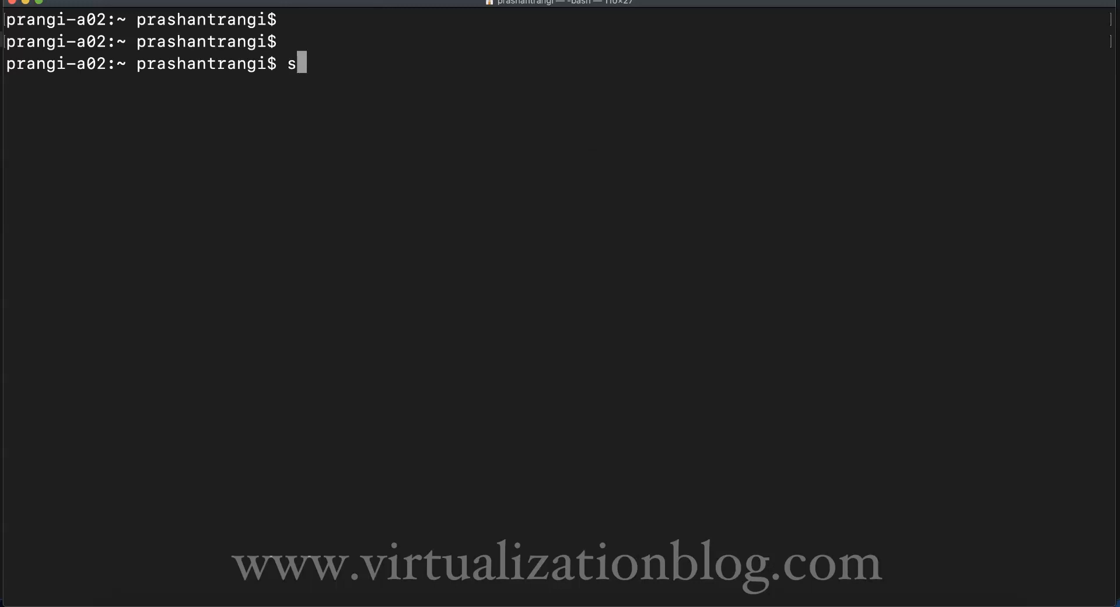
pyautogui.write('sh root@192.168.1.180')
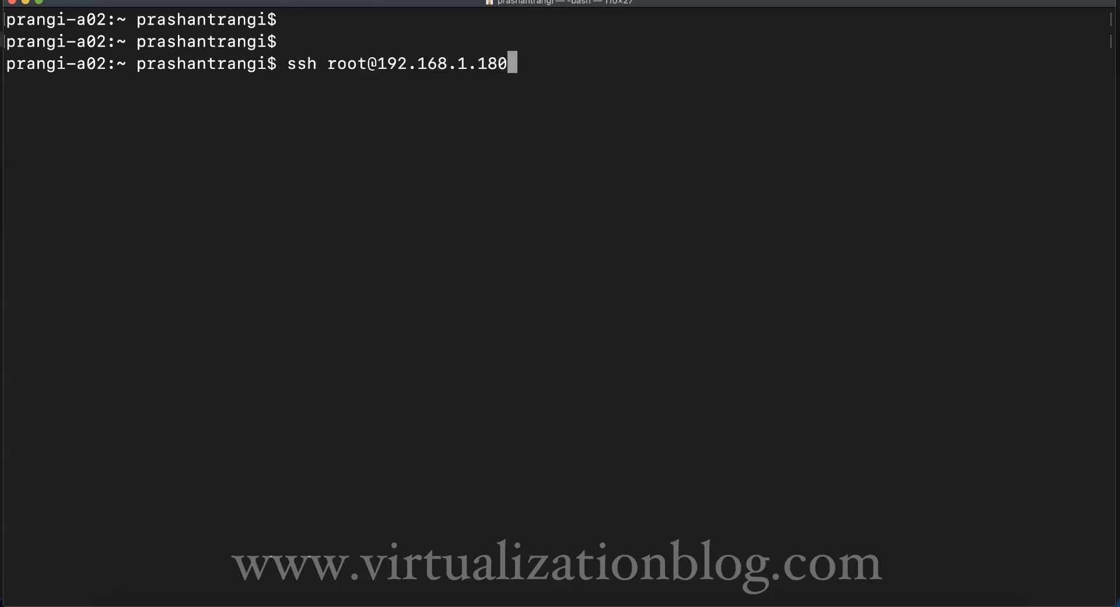
pyautogui.press('Return')
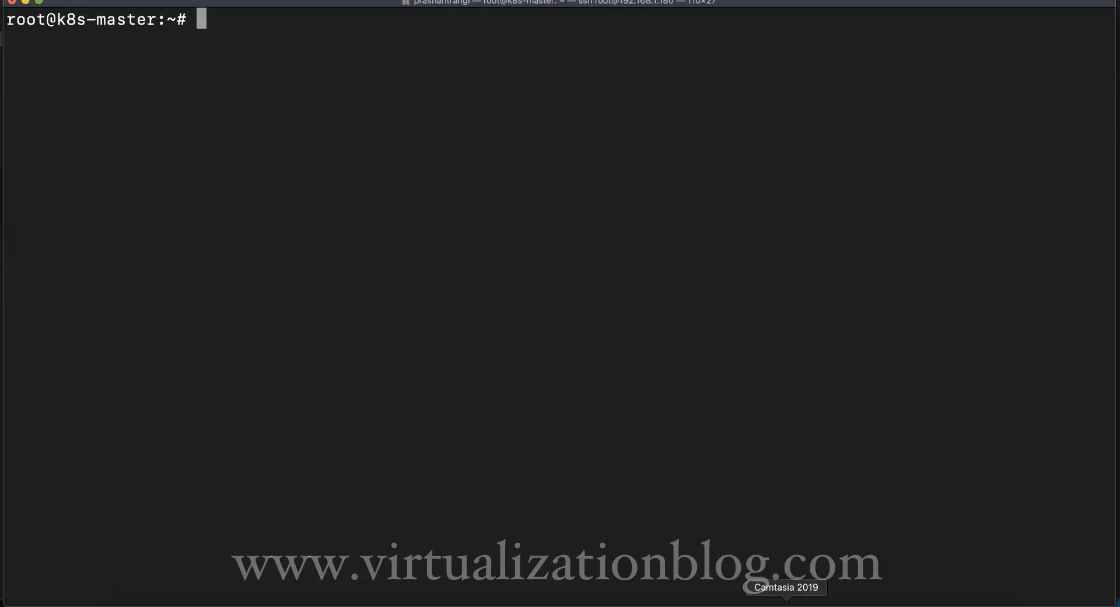
# - Clone ahmetb/kubectx into /opt/kubectx and symlink kubectx and kubens into /usr/local/bin
pyautogui.write('git clone https://github.com/ahmetb/kubectx /opt/kubectx')
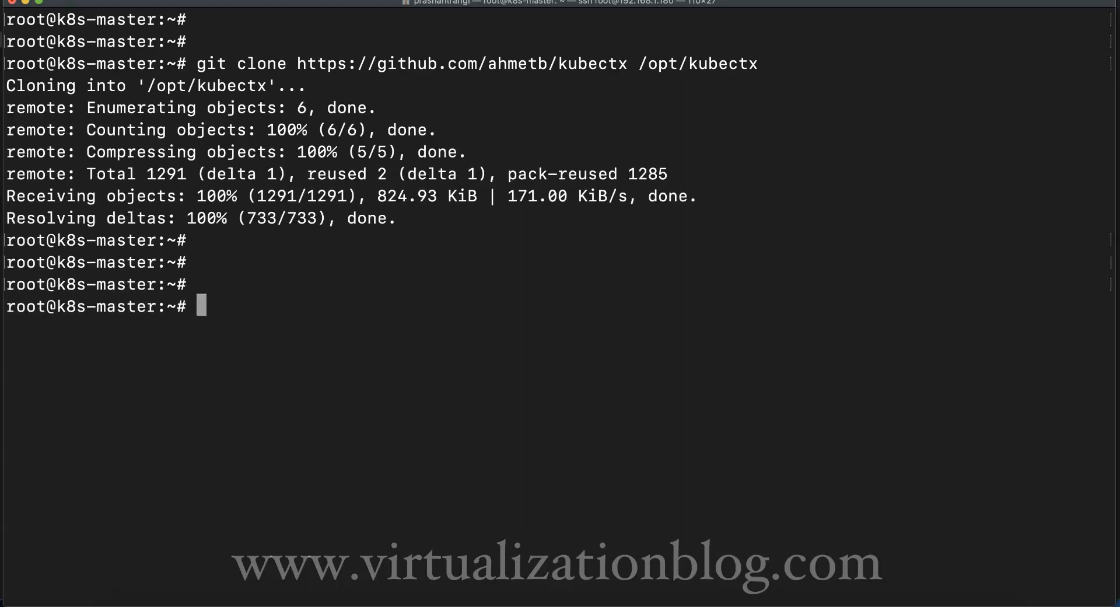
pyautogui.write('l')
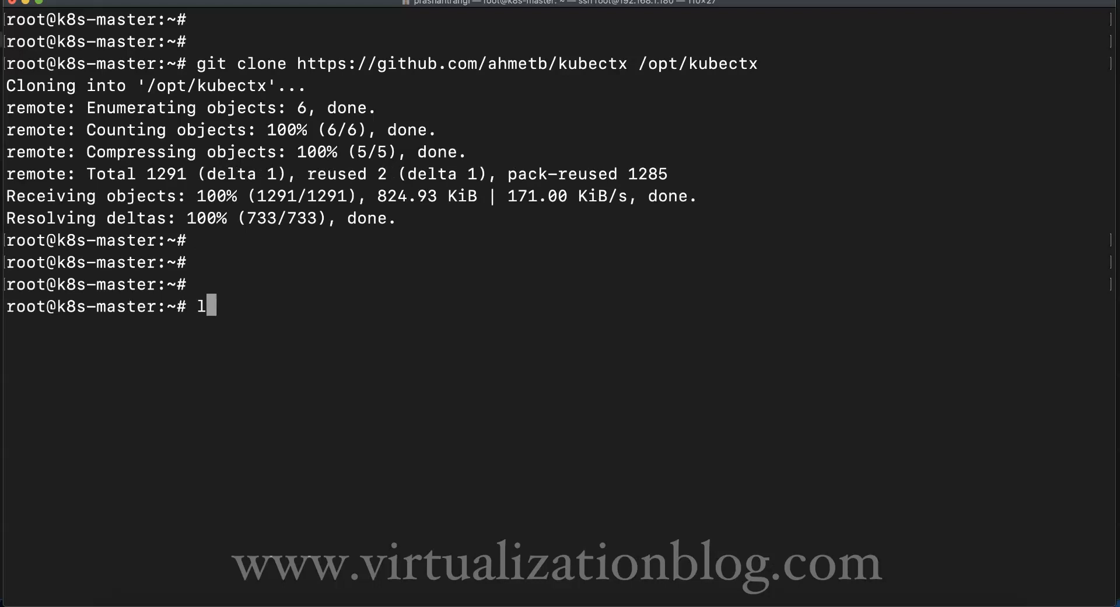
pyautogui.write('n -s .')
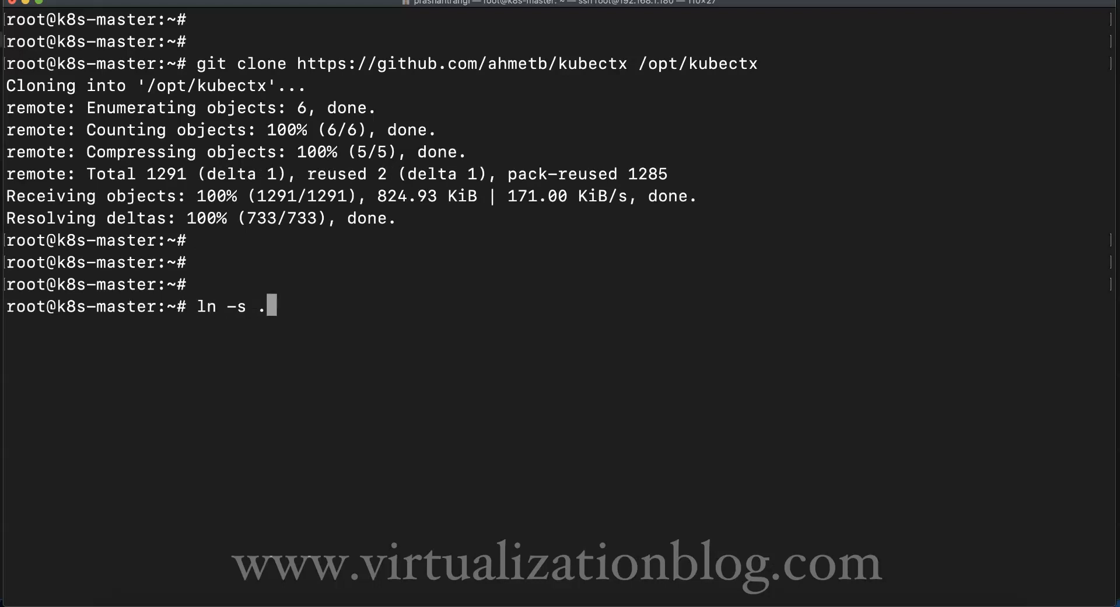
pyautogui.write('opt/kubectx/')
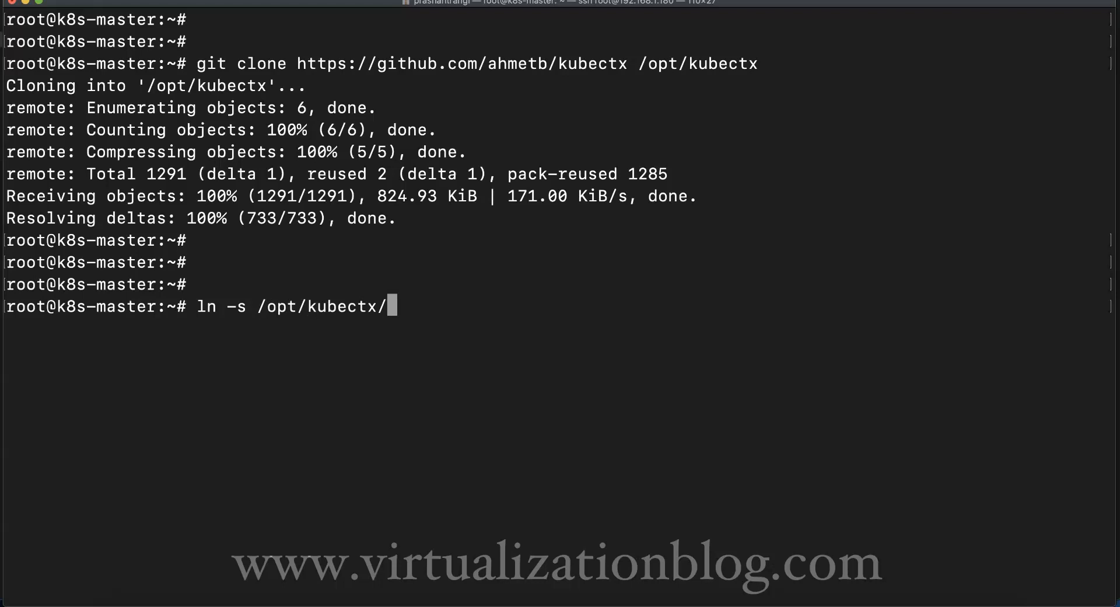
pyautogui.write('kubectx /u')
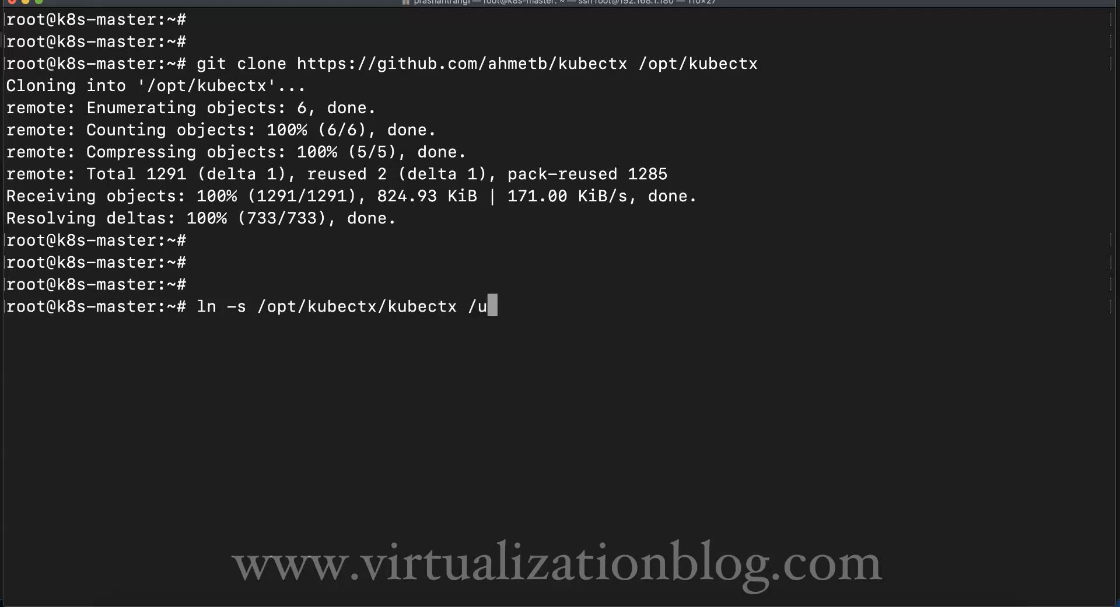
pyautogui.write('sr/local/bin/kubectx')
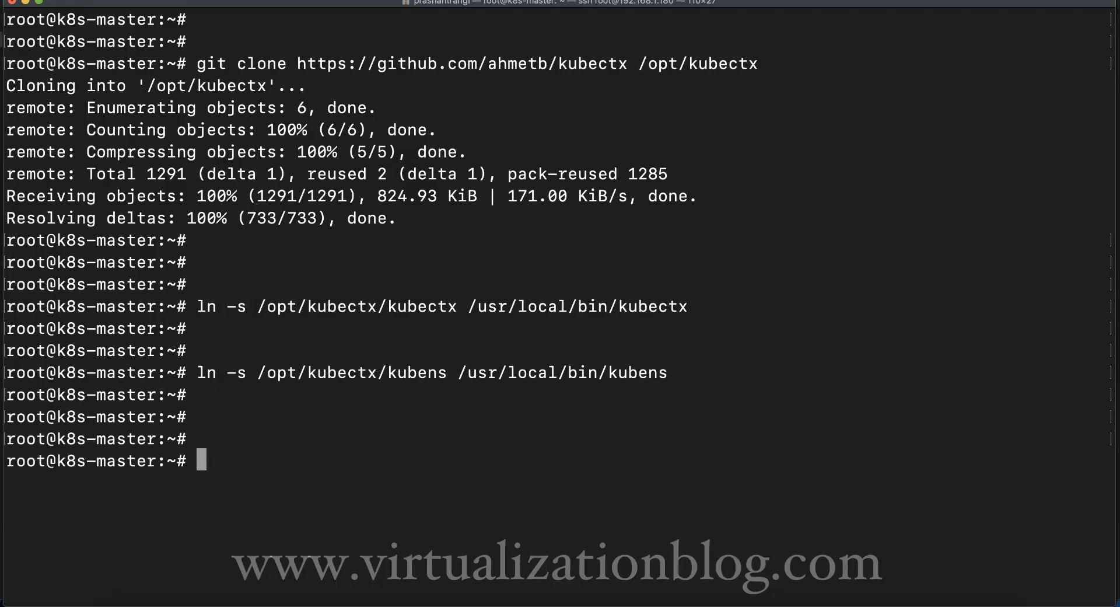
# - List the cluster's namespaces with kubens
pyautogui.write('kubect')
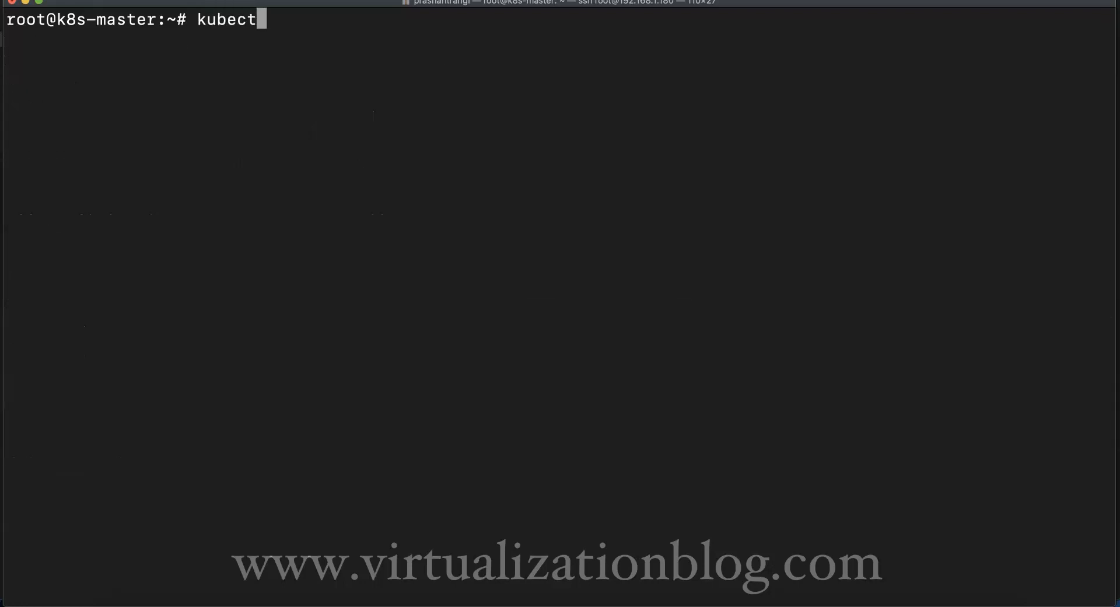
pyautogui.press('Tab')
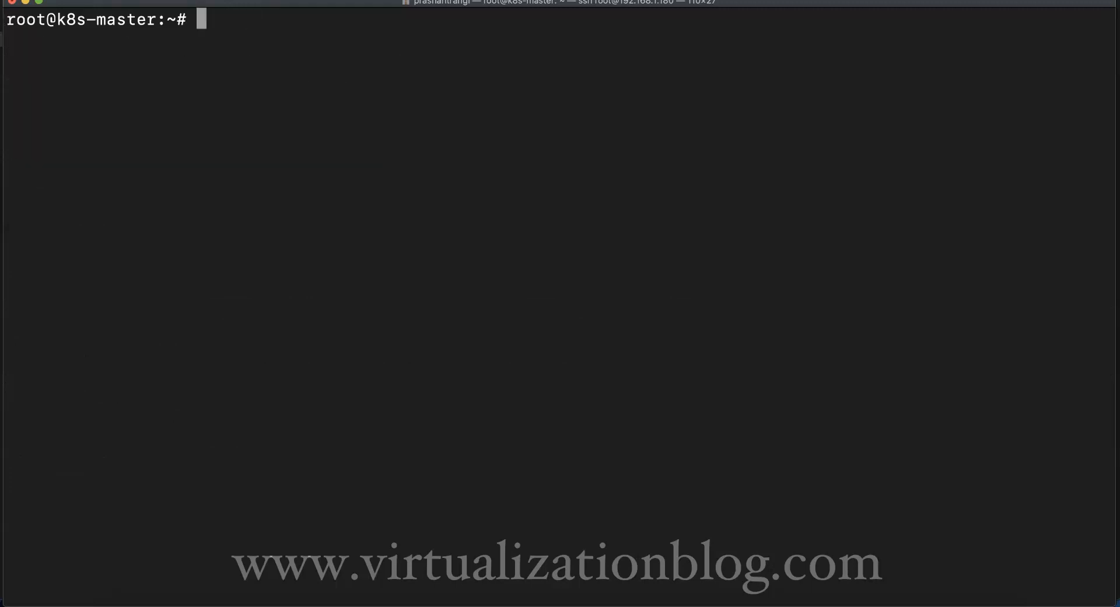
pyautogui.write('kubens')
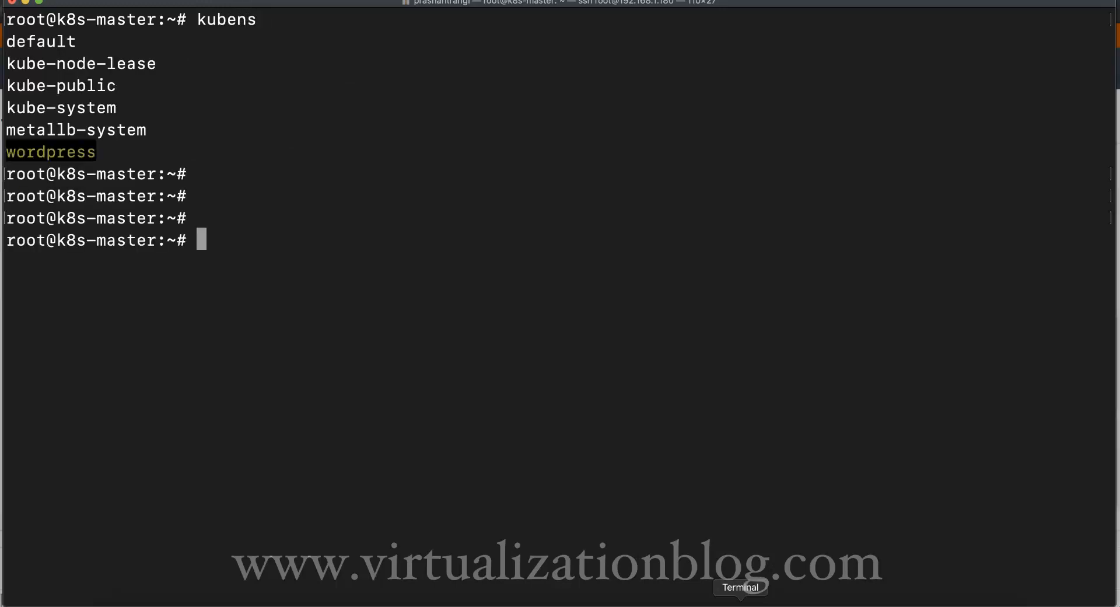
# - Make metallb-system the active namespace and show all its resources with kubectl get all
pyautogui.write('kubens')
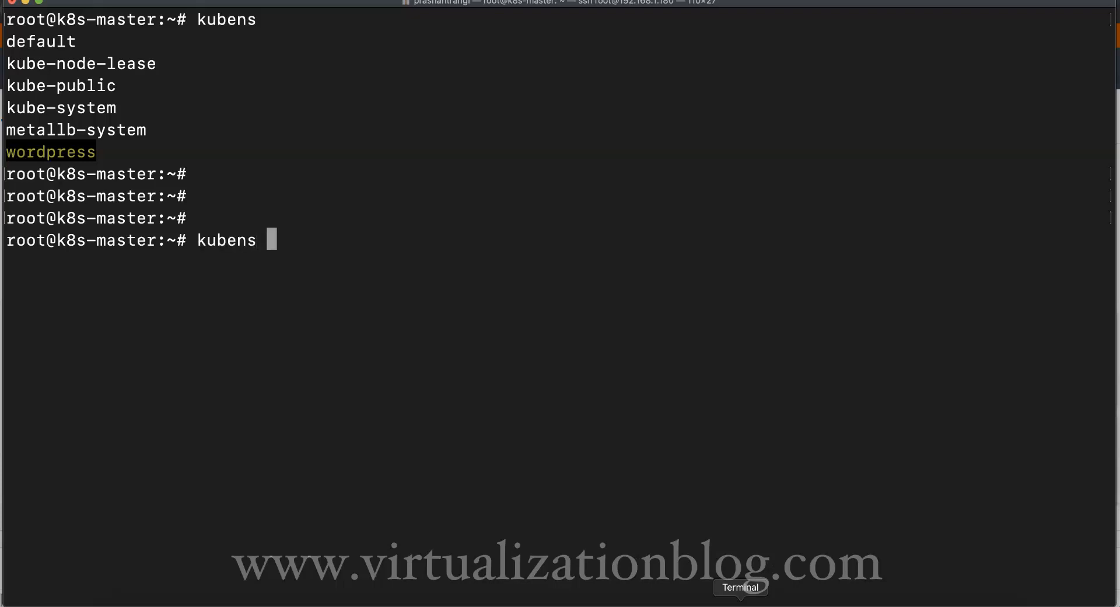
pyautogui.write('metallb-system')
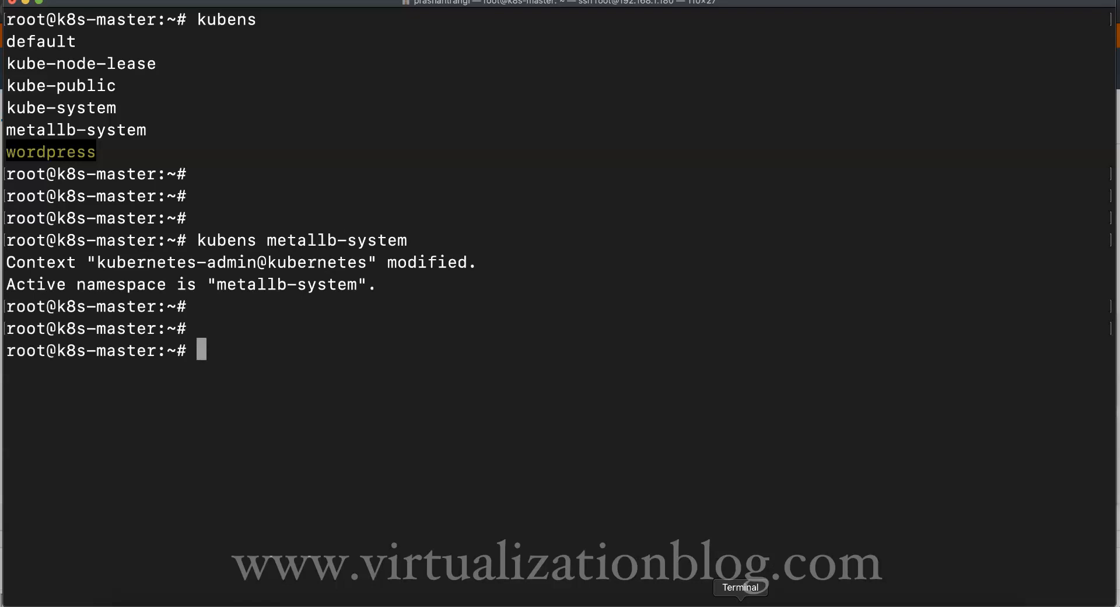
pyautogui.write('kubectl')
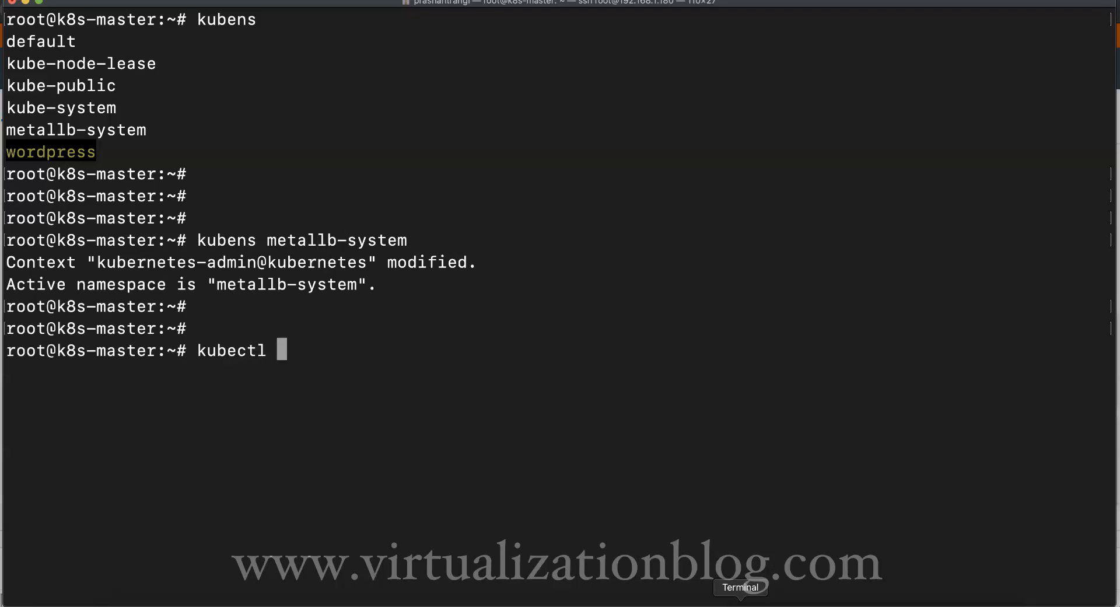
pyautogui.write('get all')
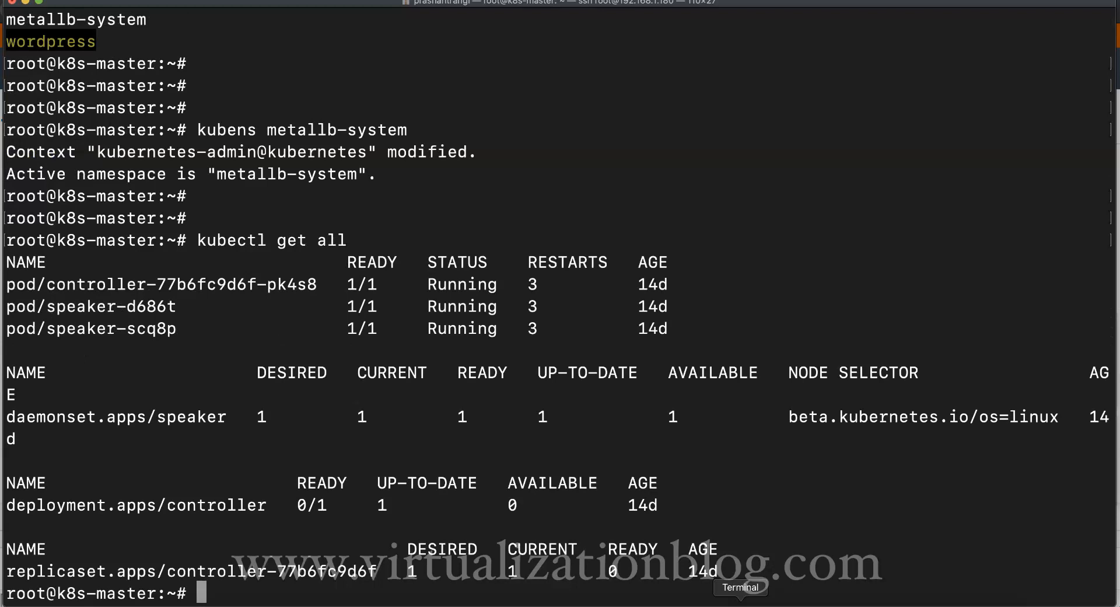
pyautogui.write('k')
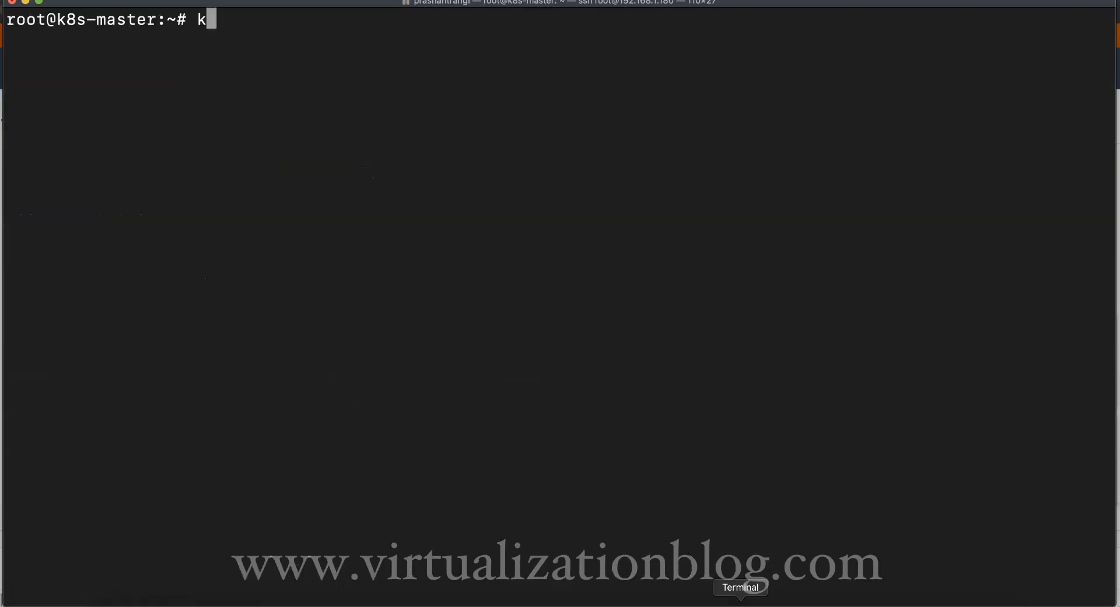
# - List contexts with kubectx and select the air-gap-clus-01-admin@air-gap-clus-01 name
pyautogui.write('ubectx')
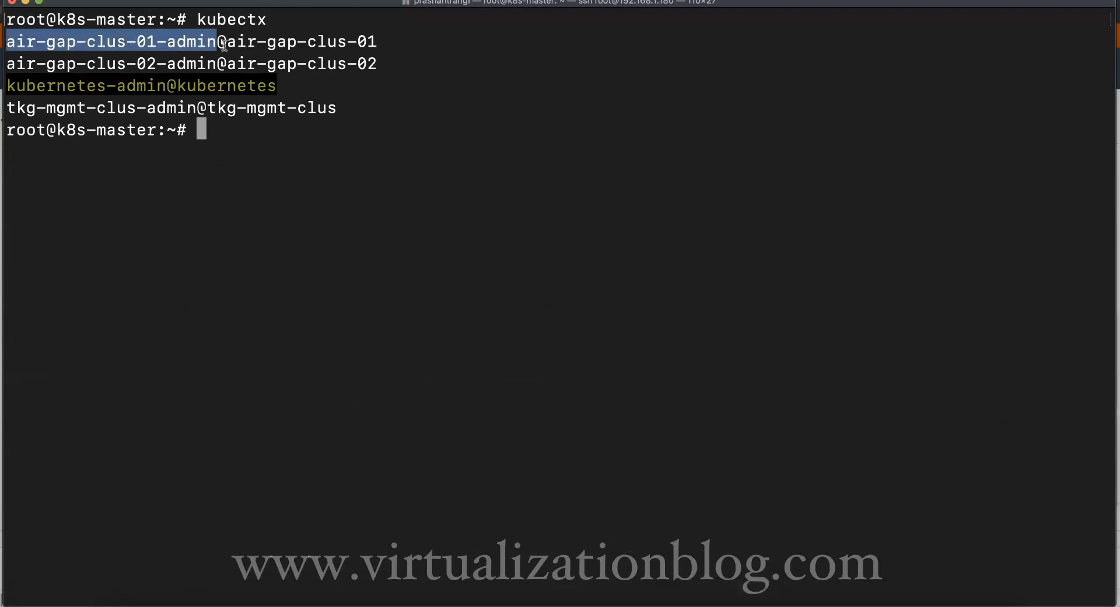
pyautogui.moveTo(222, 42); pyautogui.dragTo(377, 42)
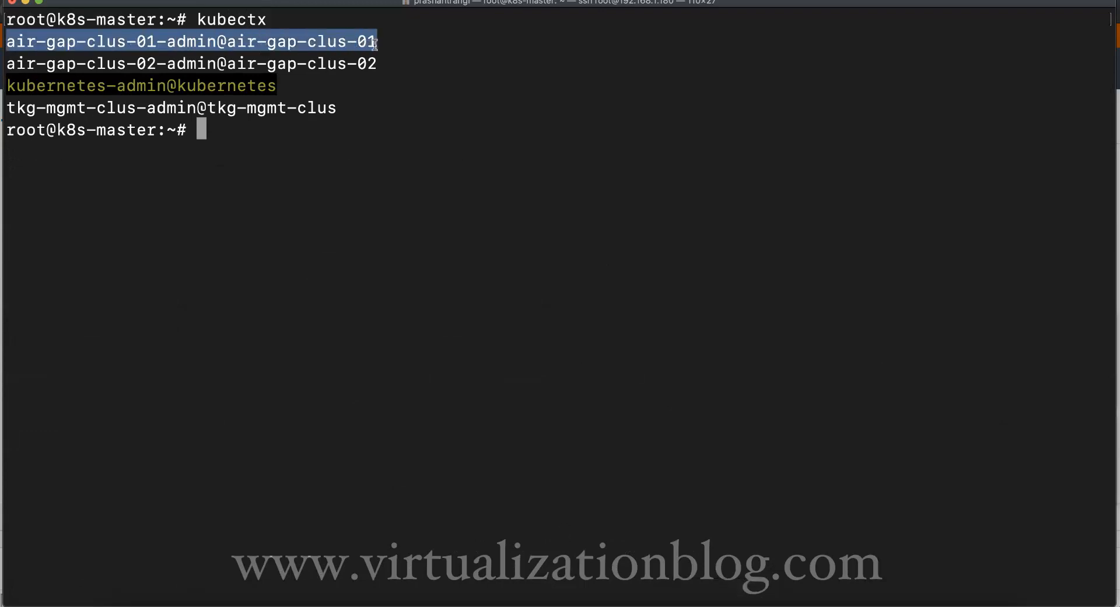
pyautogui.write('kubect')
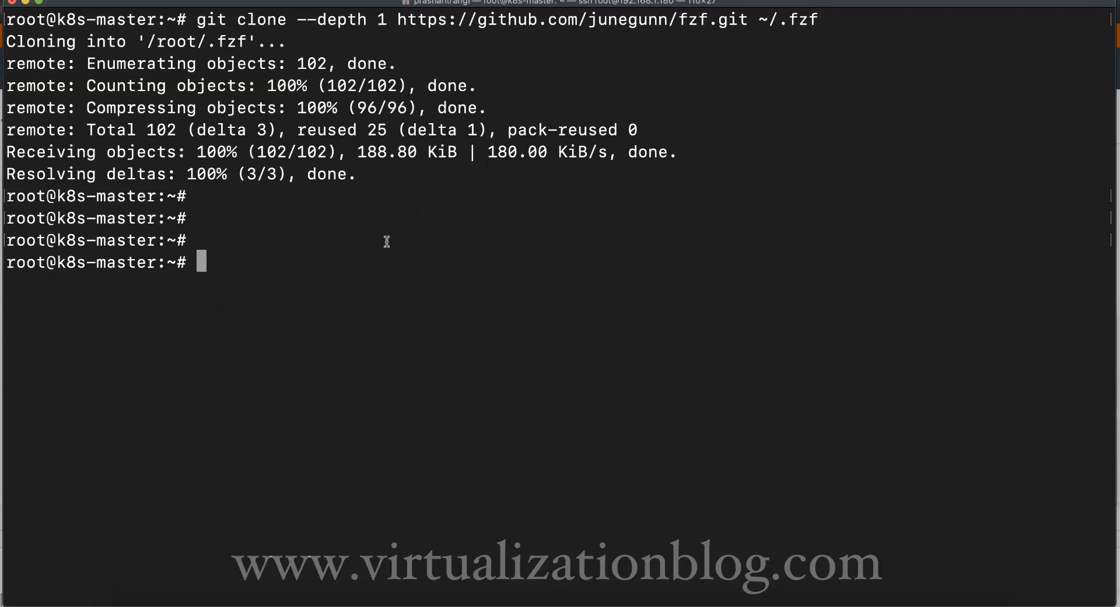
# - Run ~/.fzf/install and answer y to enable auto-completion and key bindings
pyautogui.write('~/.fzf/install')
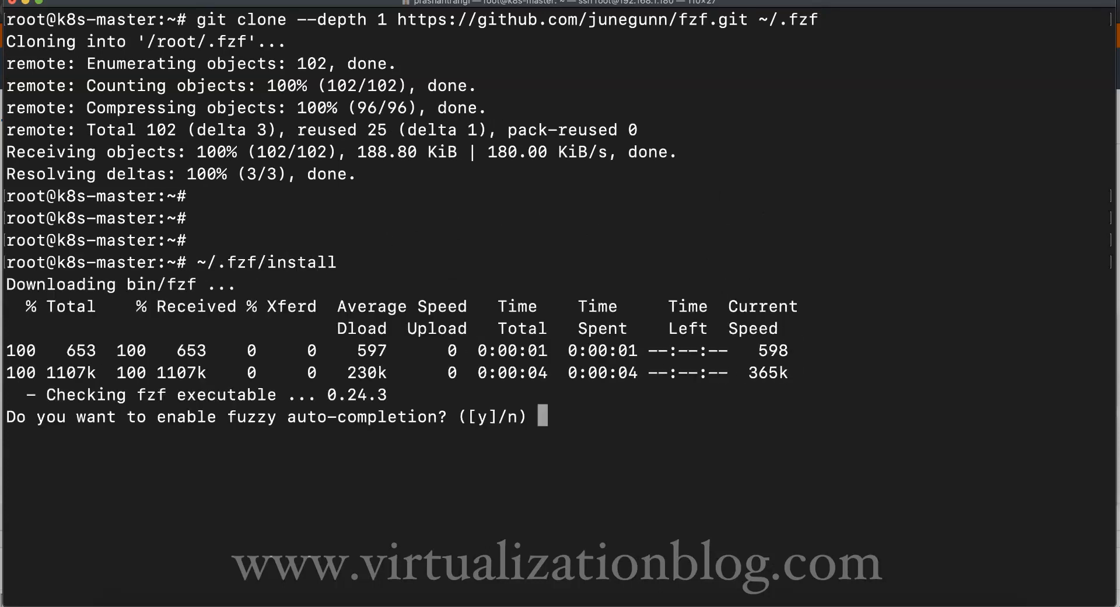
pyautogui.write('y')
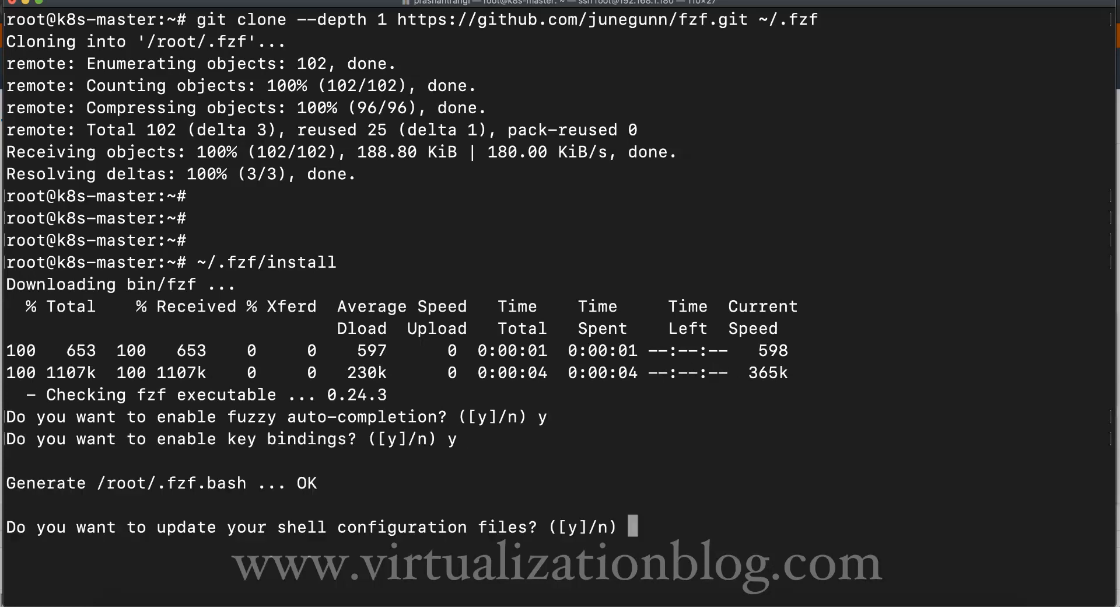